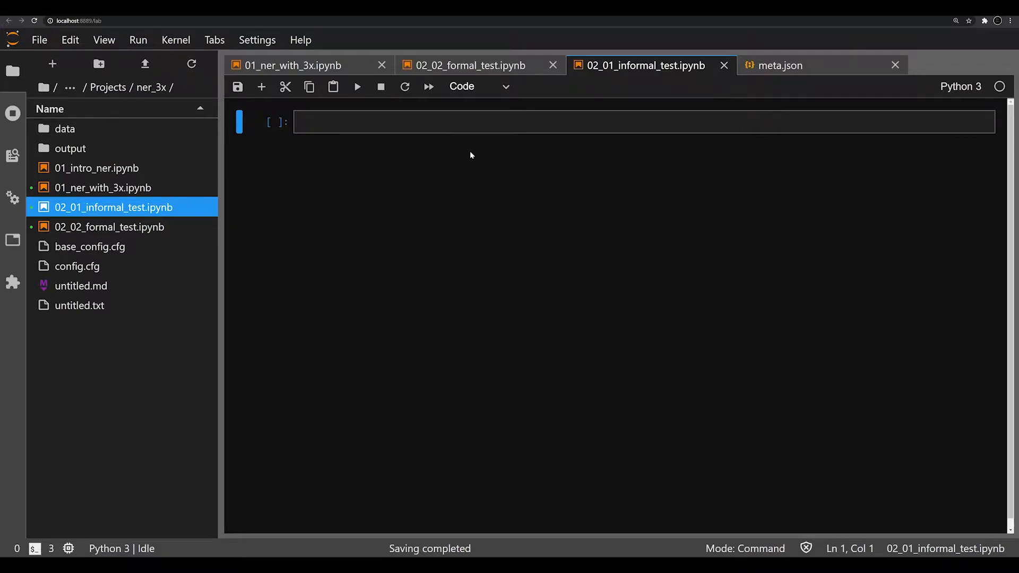
mouse_move(490, 162)
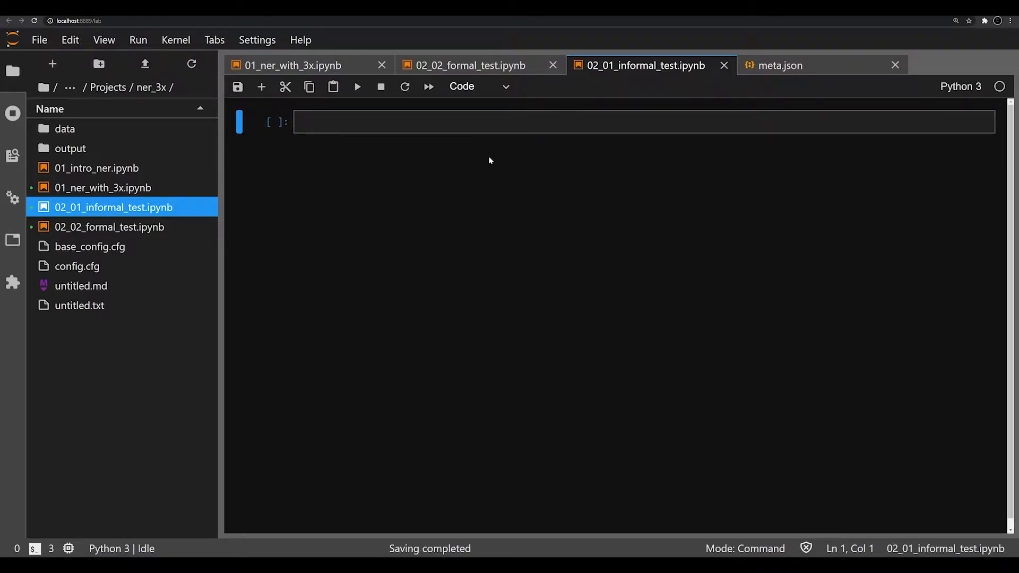
mouse_move(70, 149)
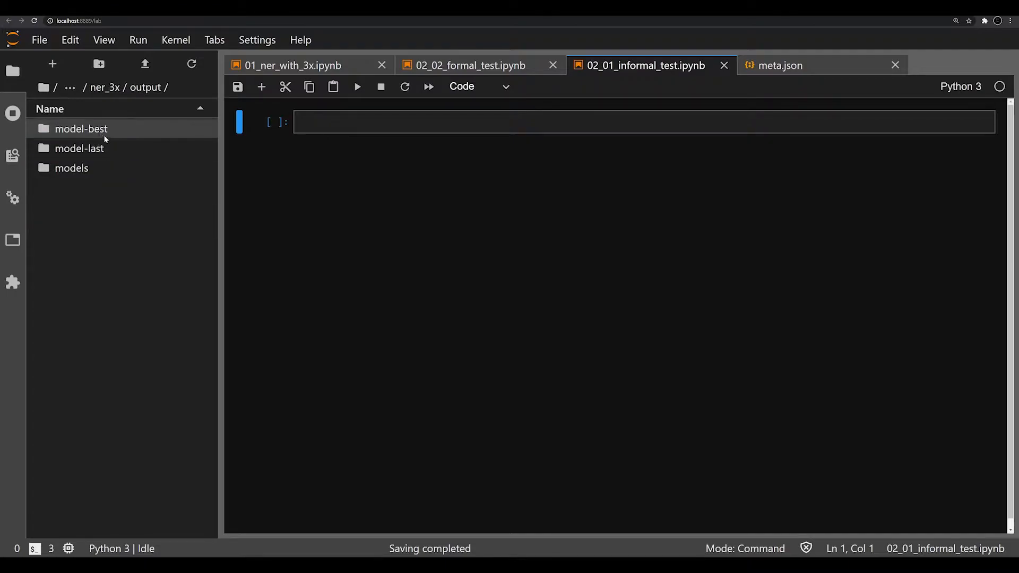
mouse_move(122, 152)
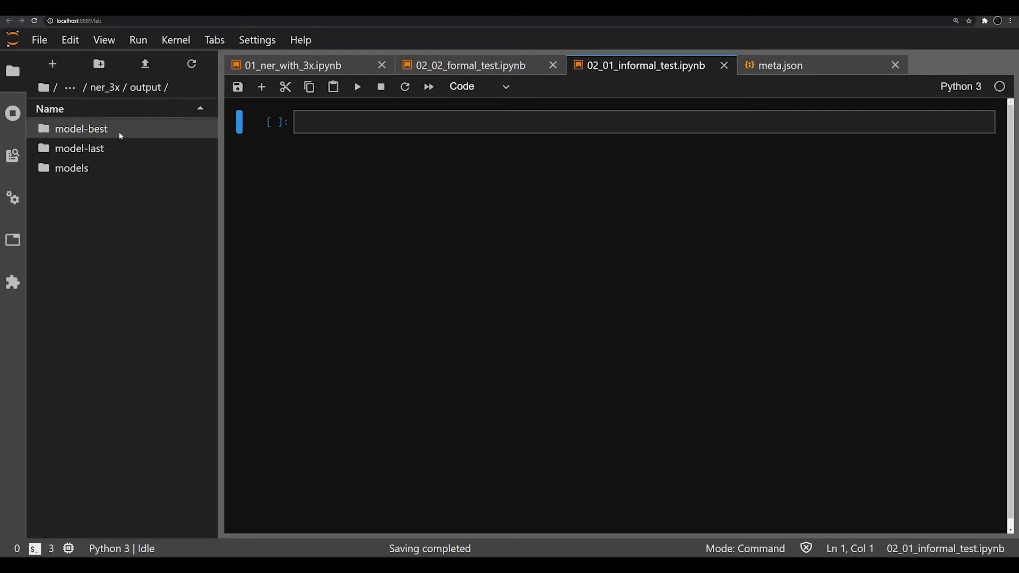
mouse_move(141, 126)
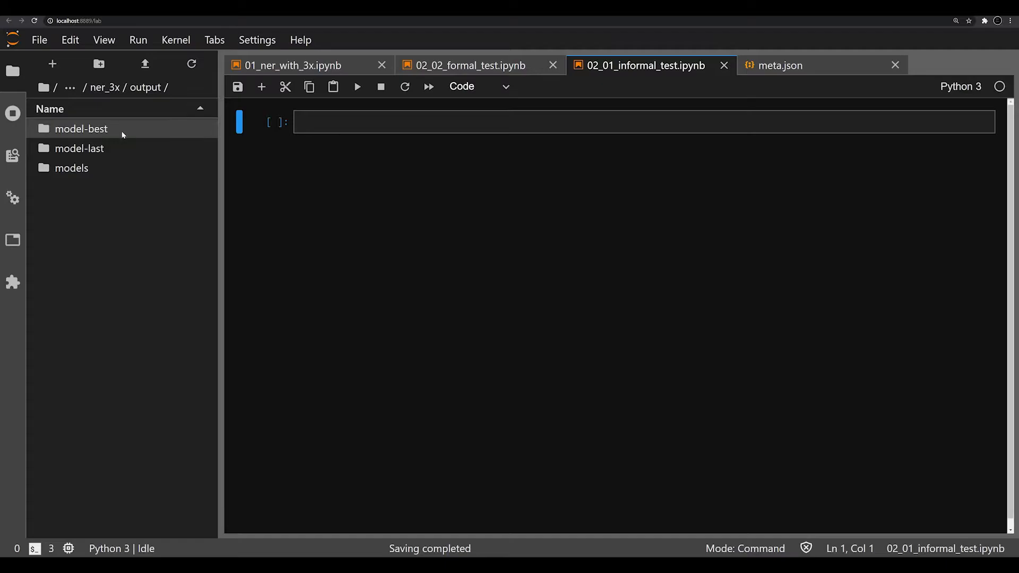
mouse_move(258, 113)
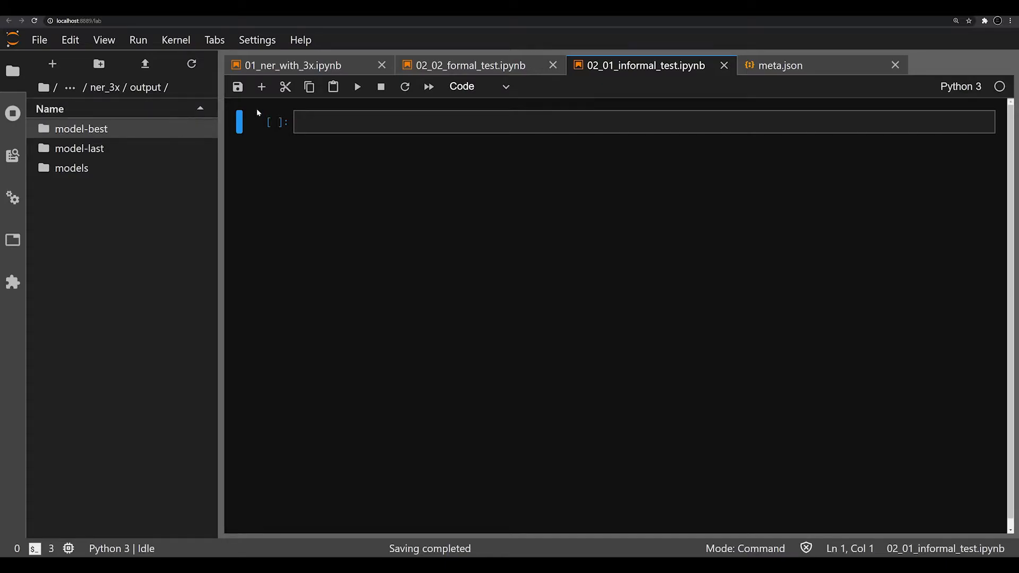
Step: Begin the first cell with the spacy import, consulting the formal test notebook's code for reference
click(478, 66)
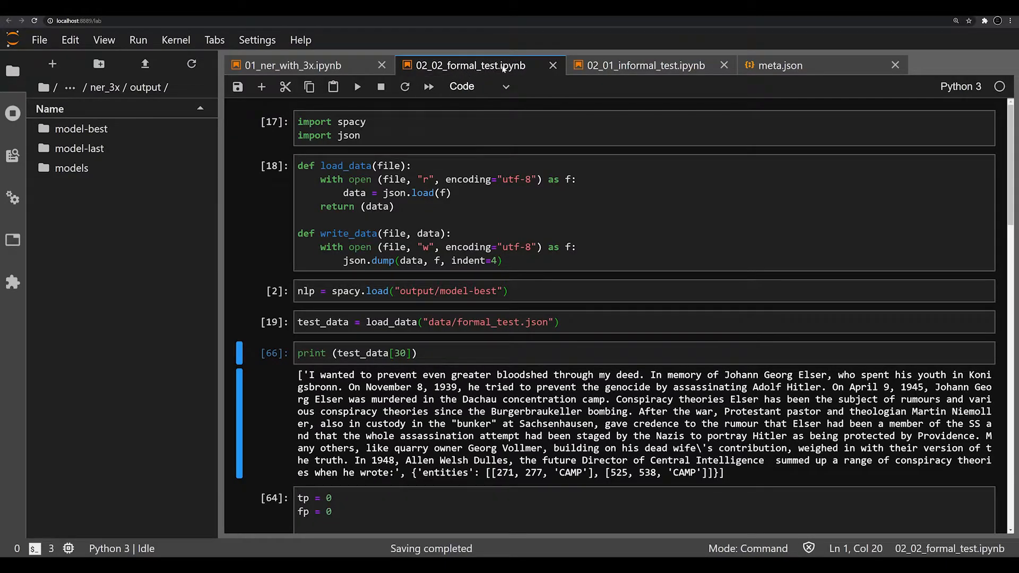
click(645, 65)
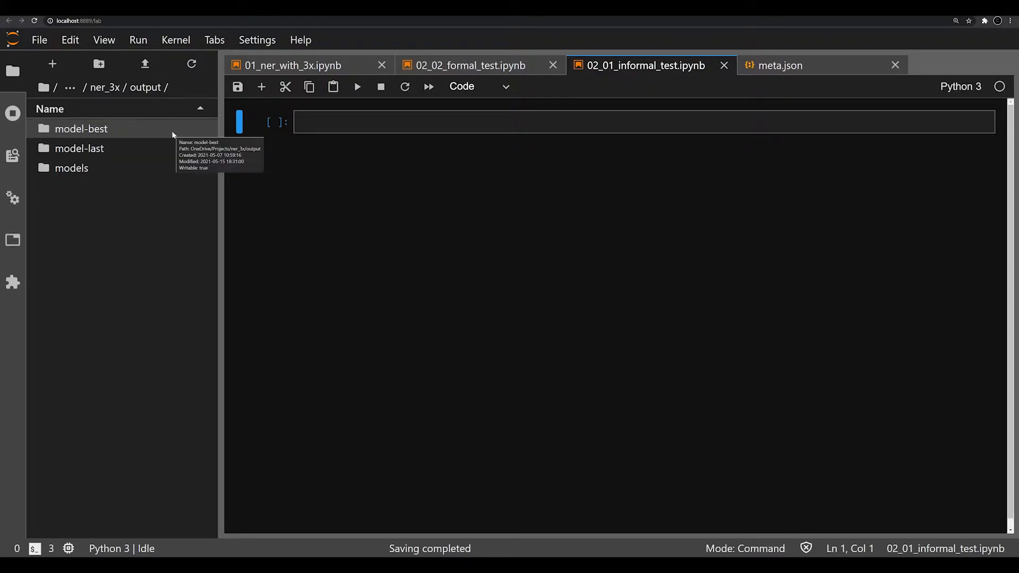
mouse_move(95, 109)
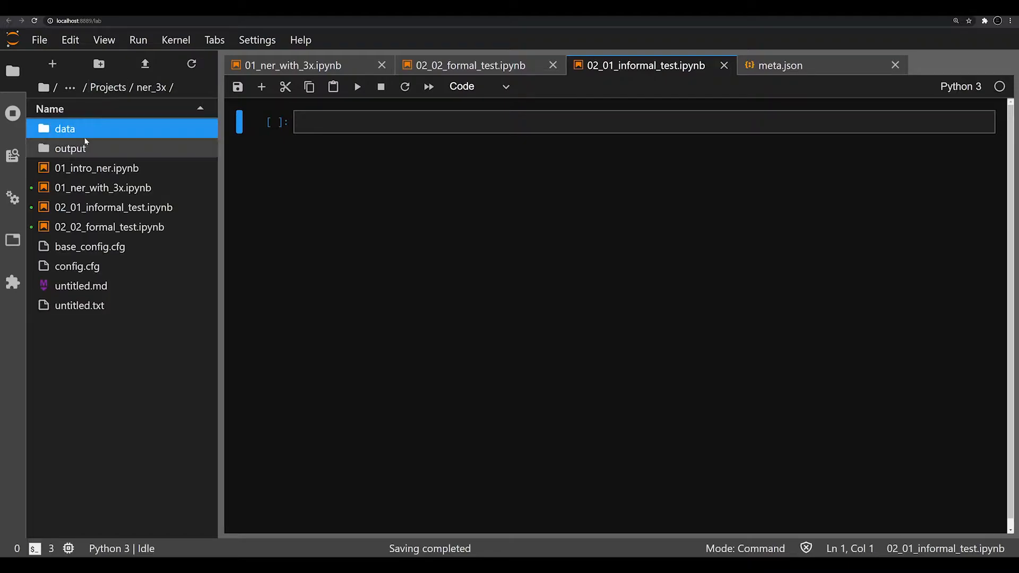
double_click(64, 129)
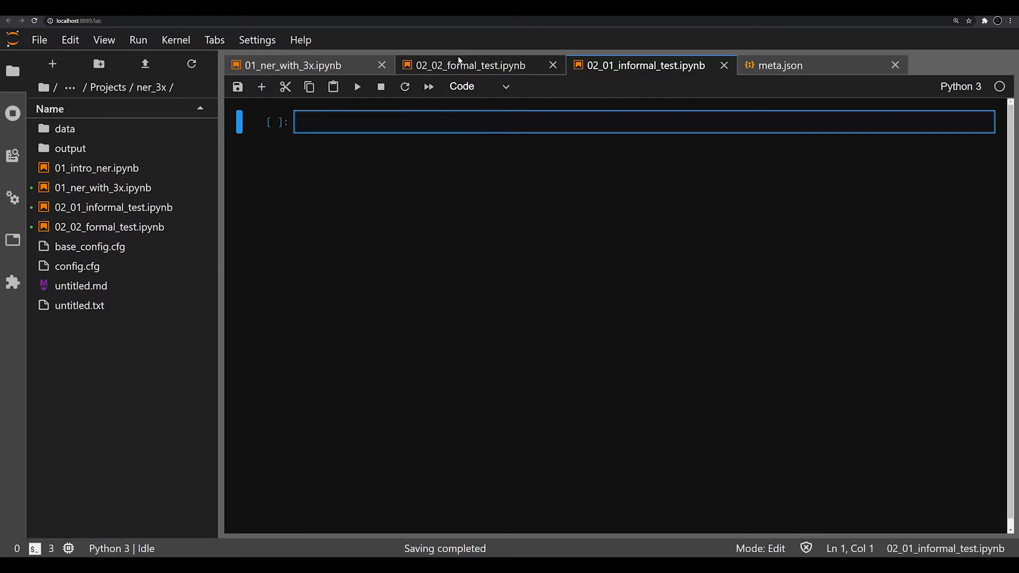
click(469, 65)
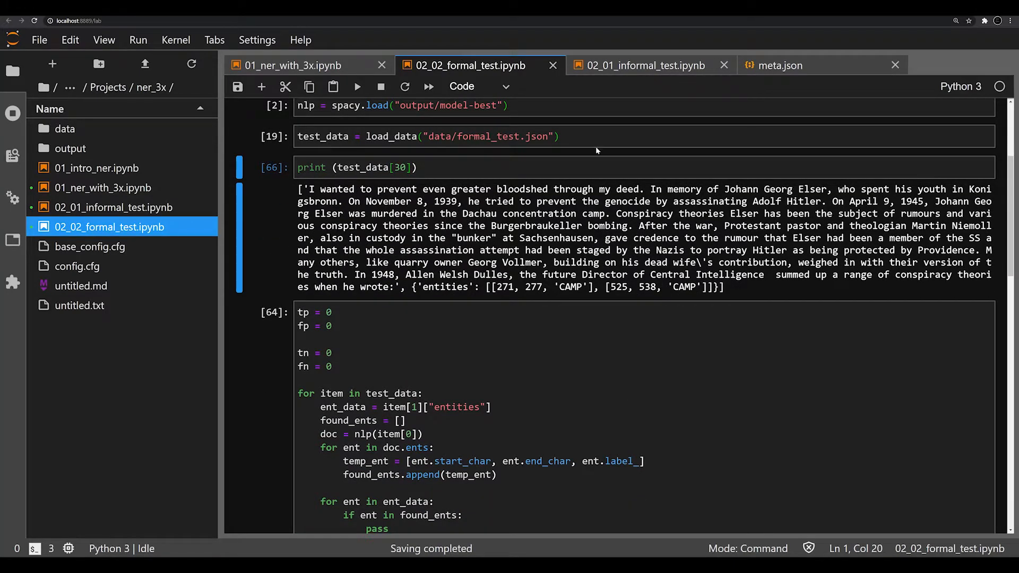
click(643, 66)
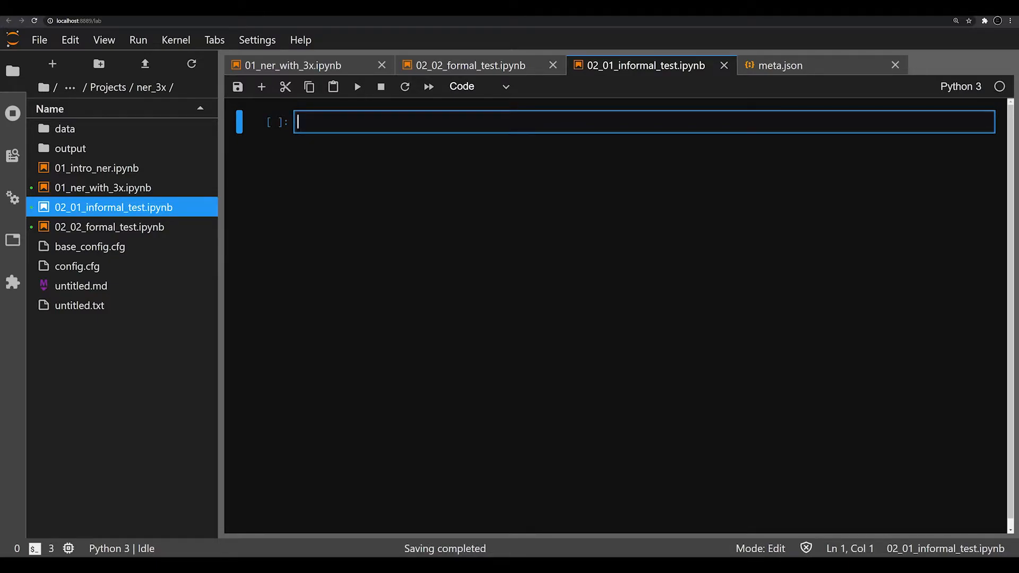
text(import spacy)
text(import json)
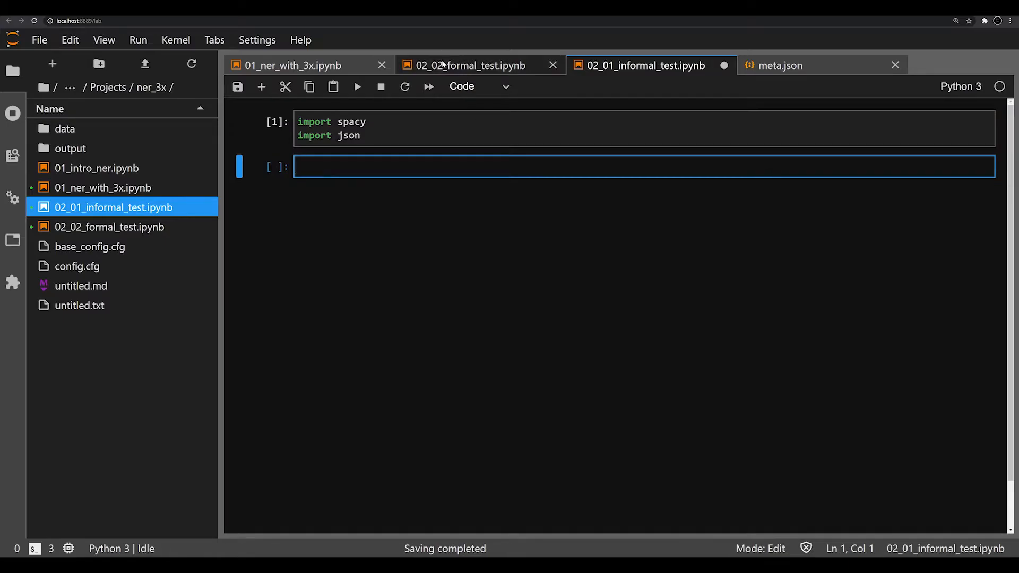
click(474, 64)
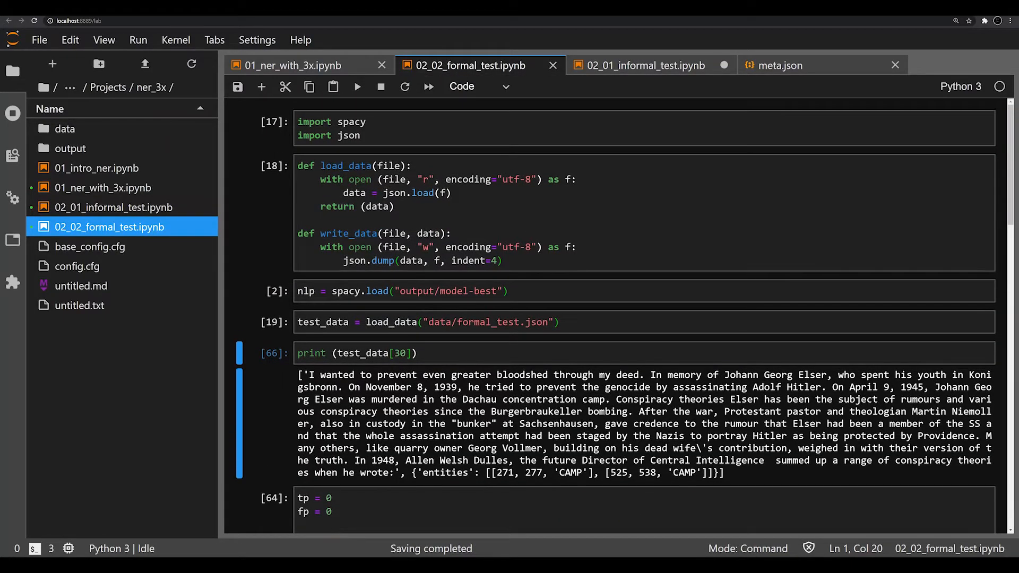
click(643, 65)
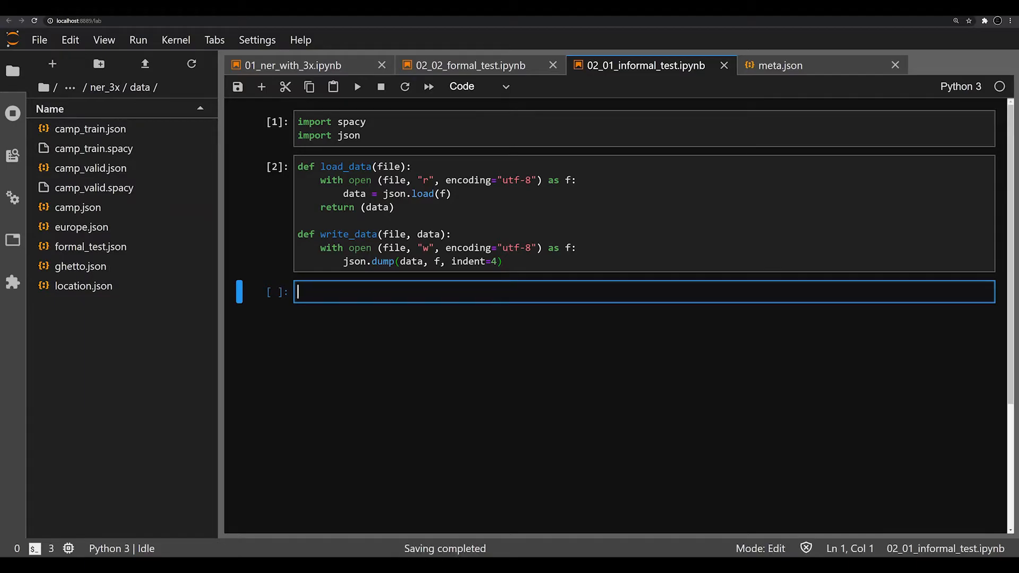
Step: Load data/formal_test.json into test_data with load_data
text(test_data = load)
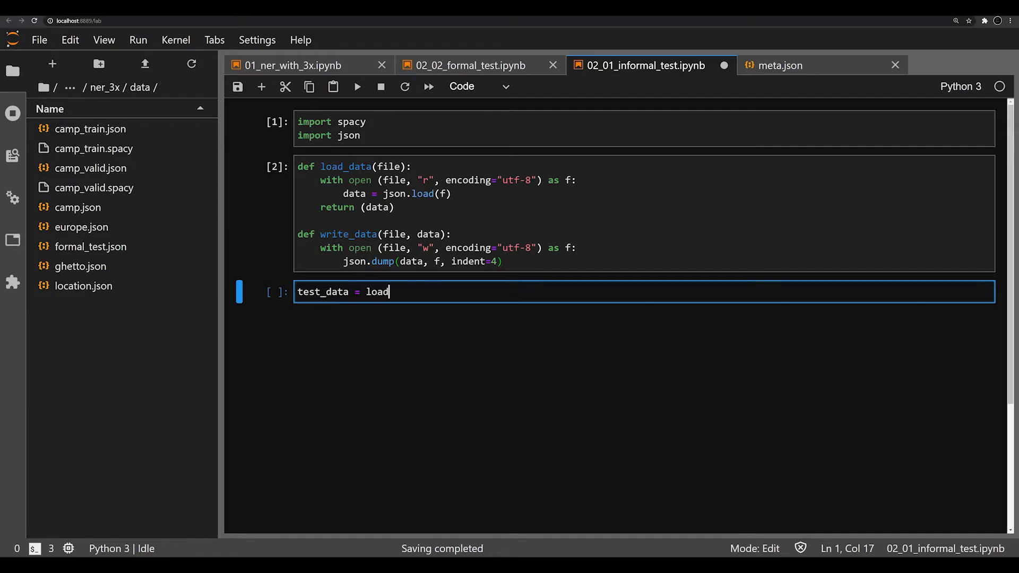
text(_data())
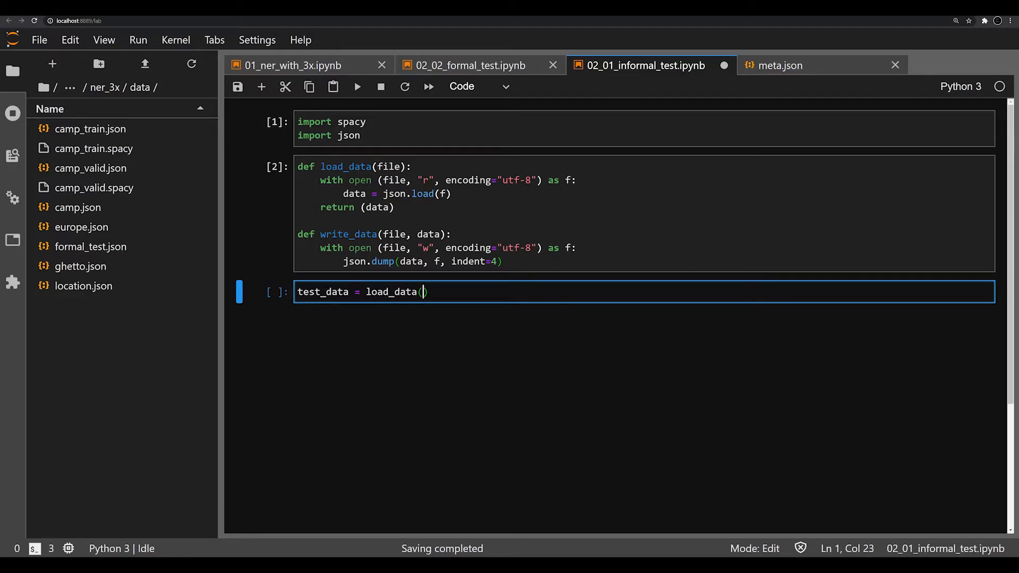
text("")
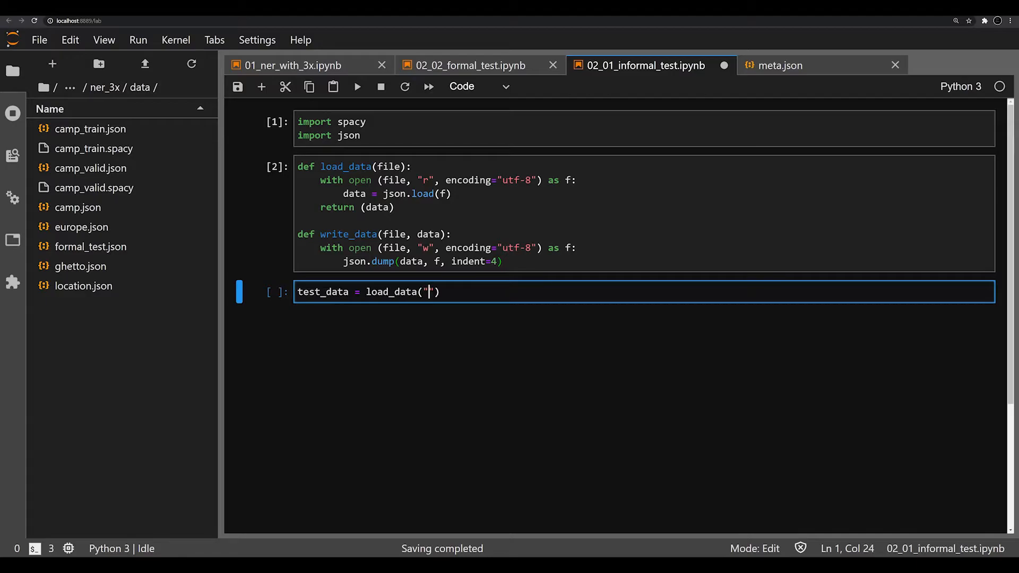
text(data/)
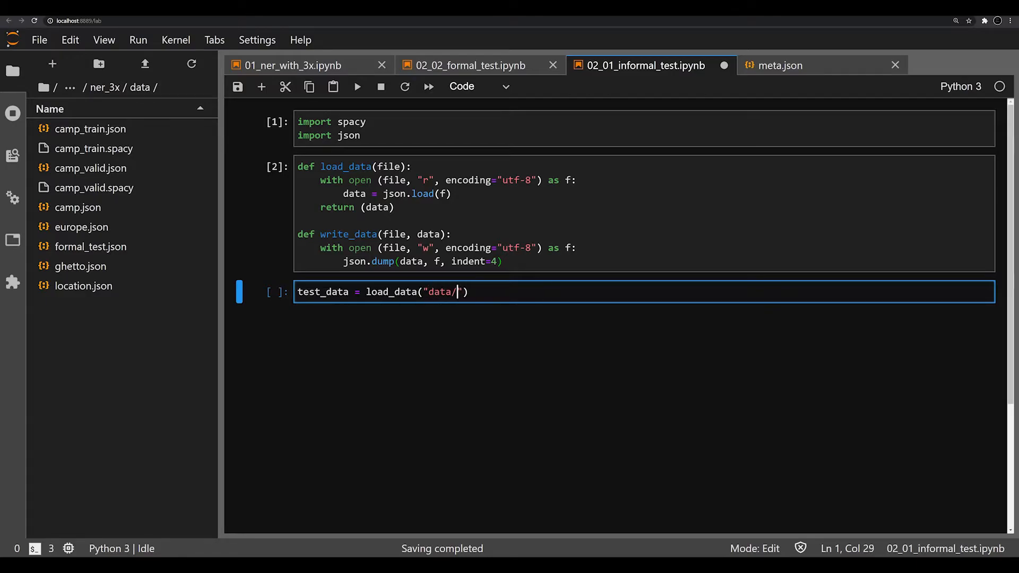
text(format)
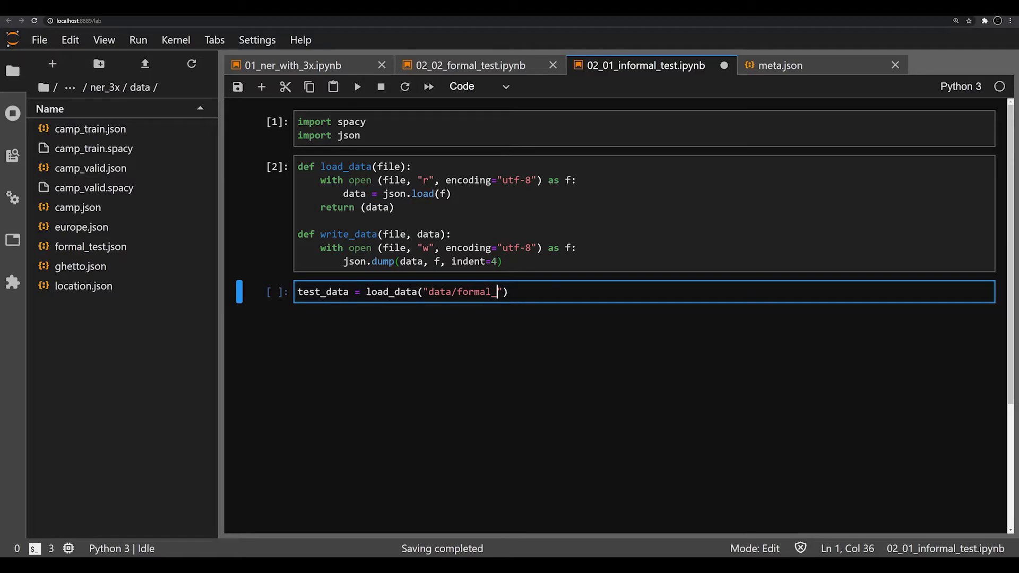
text(test.json)
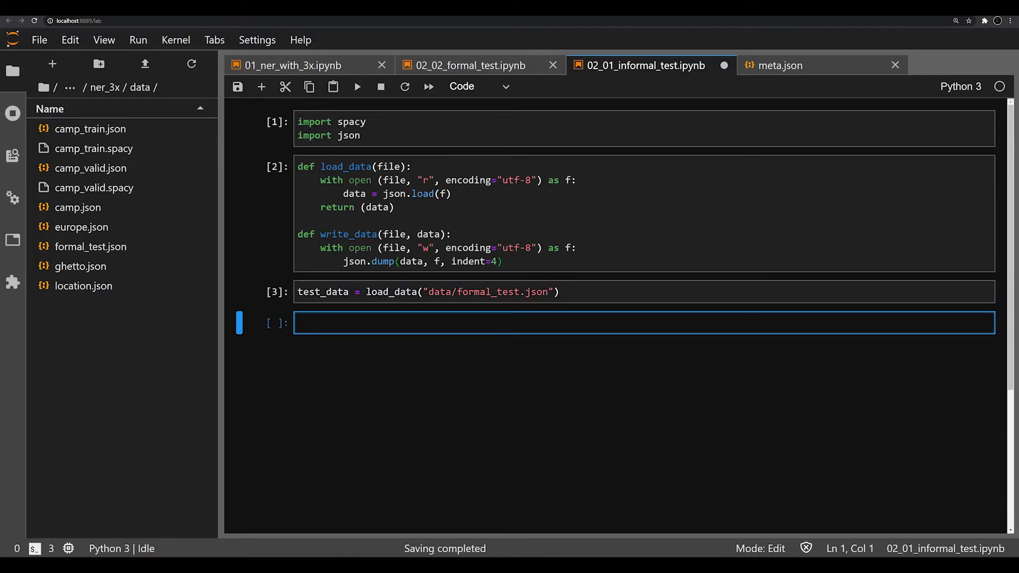
Step: Print test_data[10] to show its text and CAMP entity spans
text(print ()
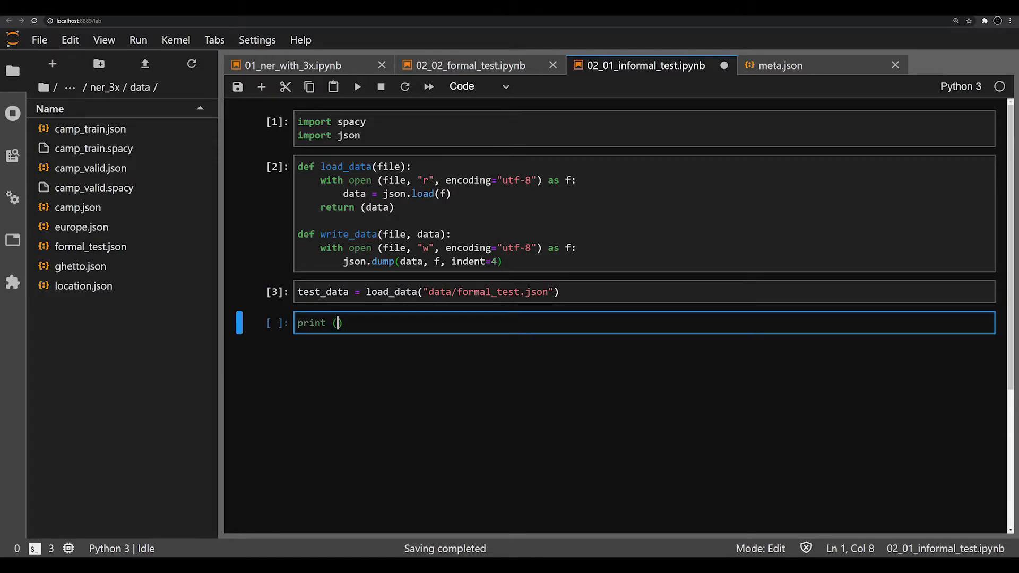
text(test_data[10)
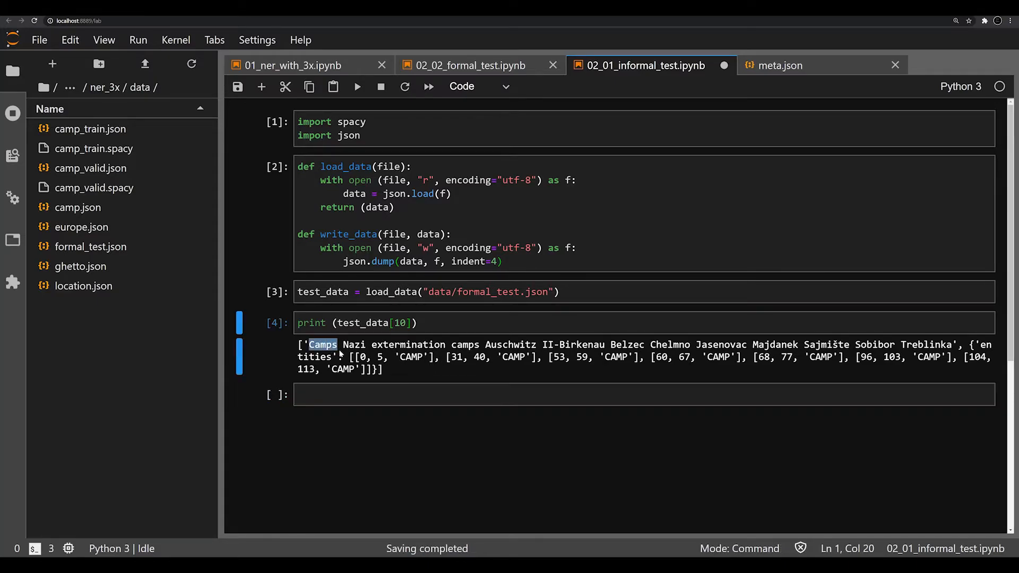
Step: Highlight the entity spans in the output and insert new empty code cells below
drag(308, 344, 332, 356)
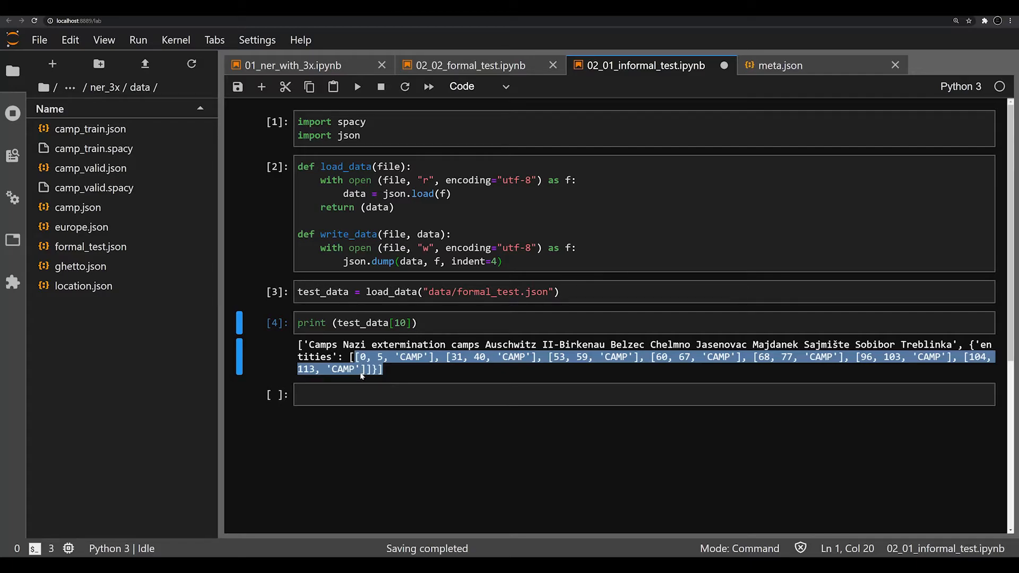
click(585, 410)
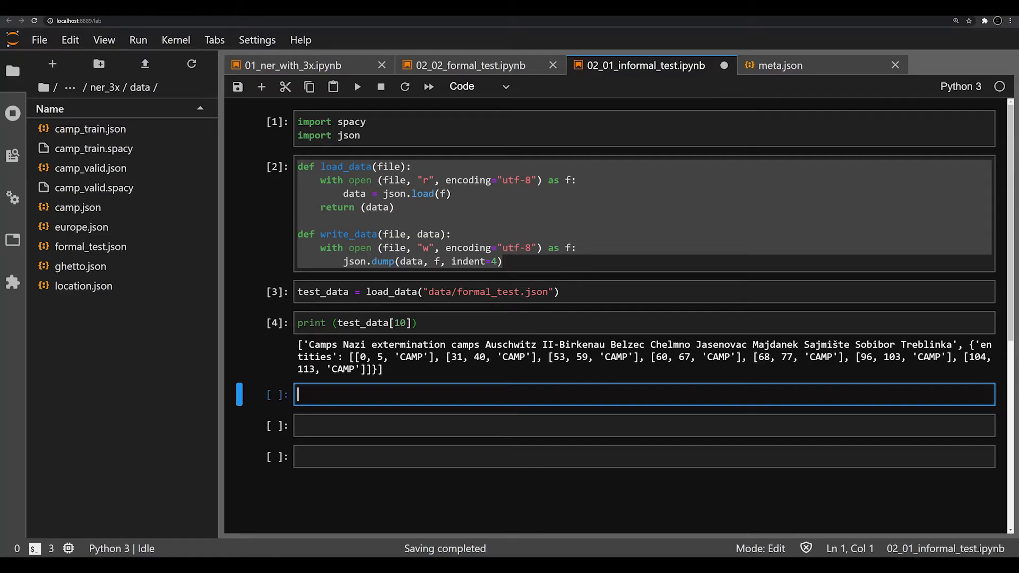
Step: Load output/model-best into nlp with spacy.load, checking the folder name in the file browser
text(nlp =)
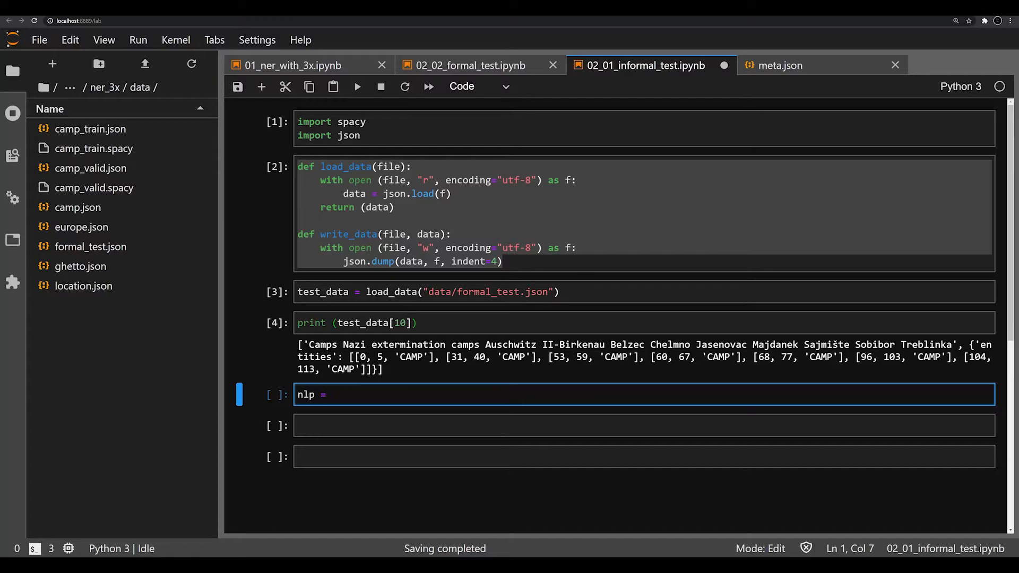
text(spacy.)
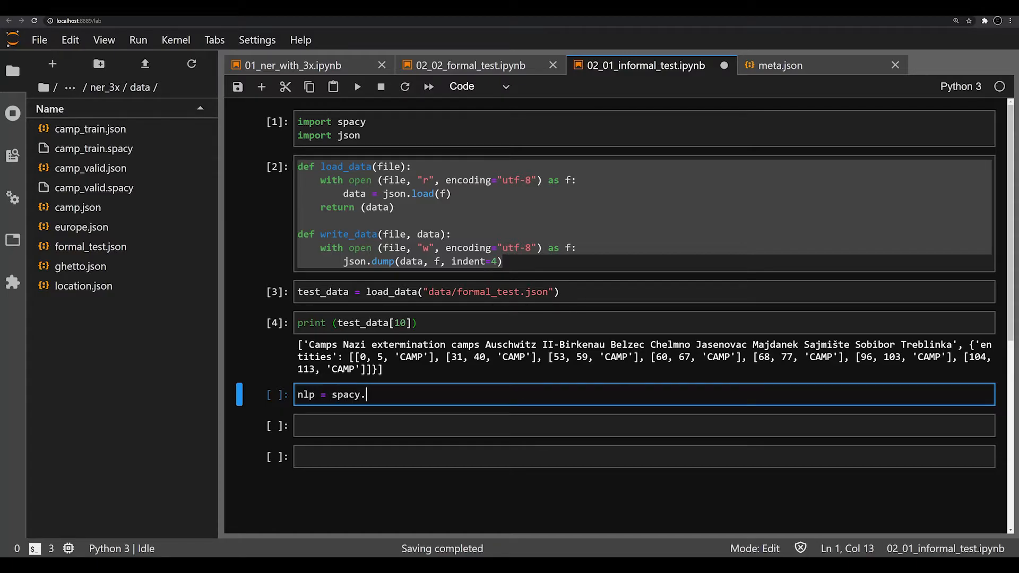
text(load(""))
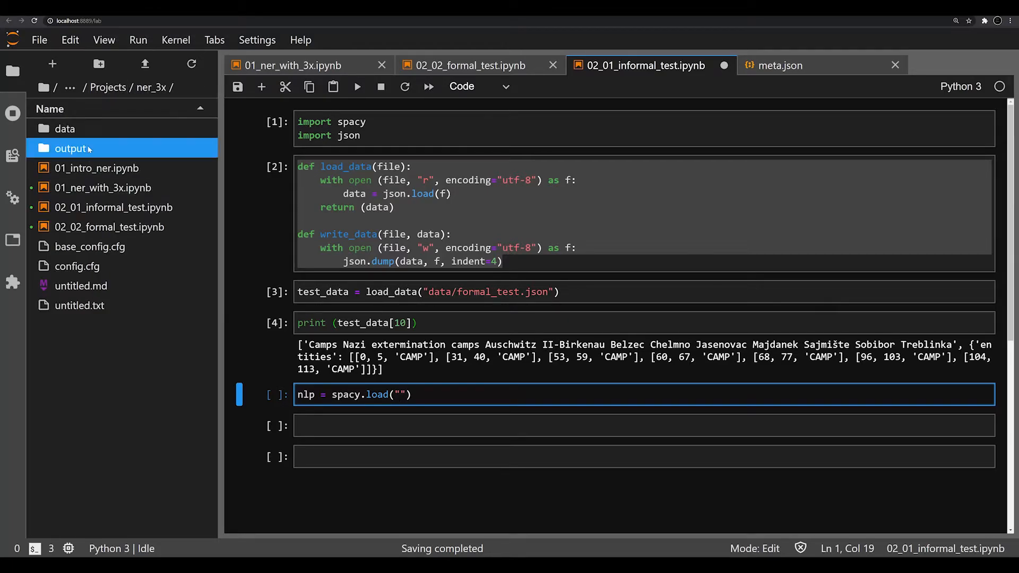
double_click(69, 148)
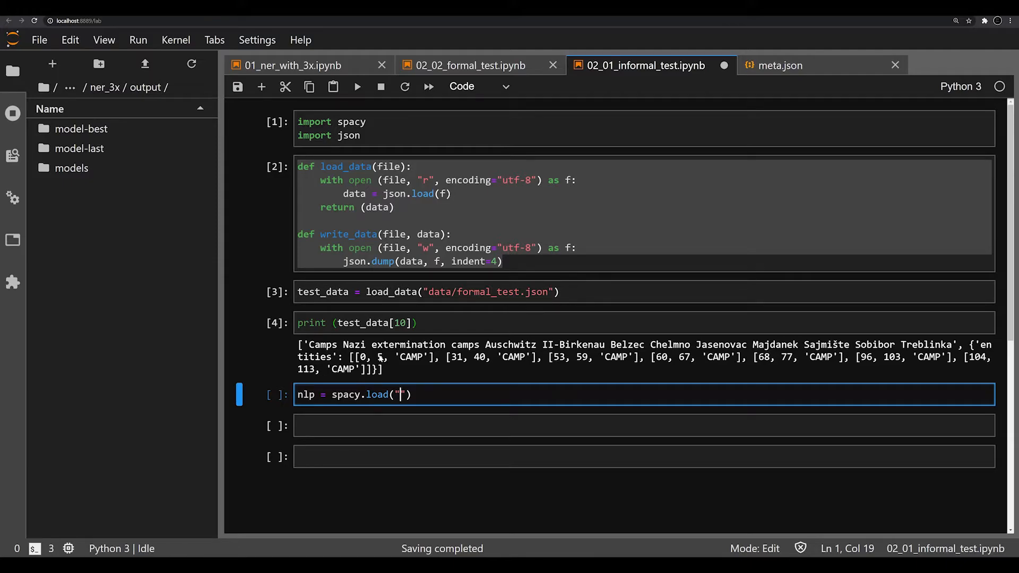
text(output/model-best)
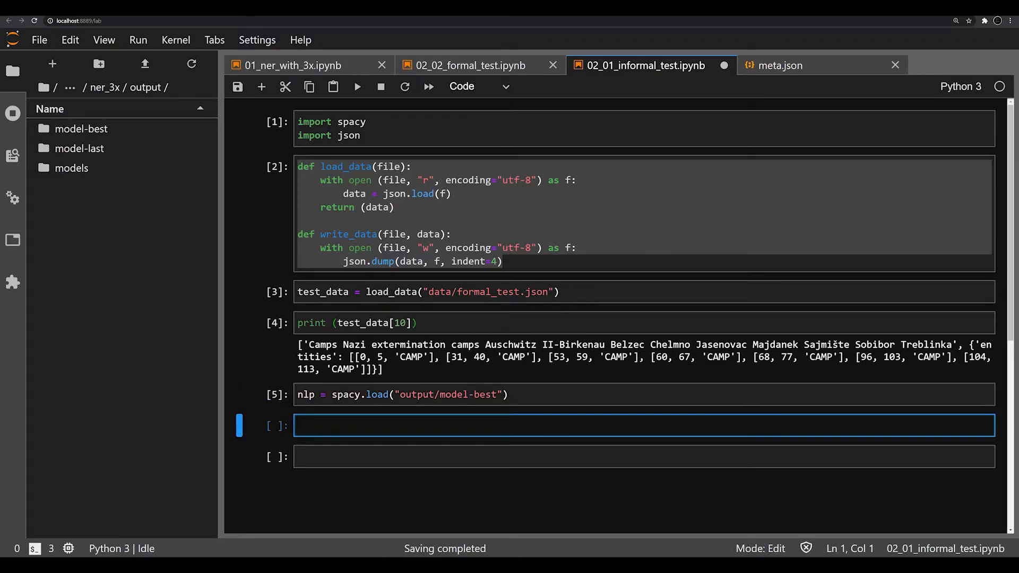
Step: Run the model on test_data[10][0] to get doc
text(doc)
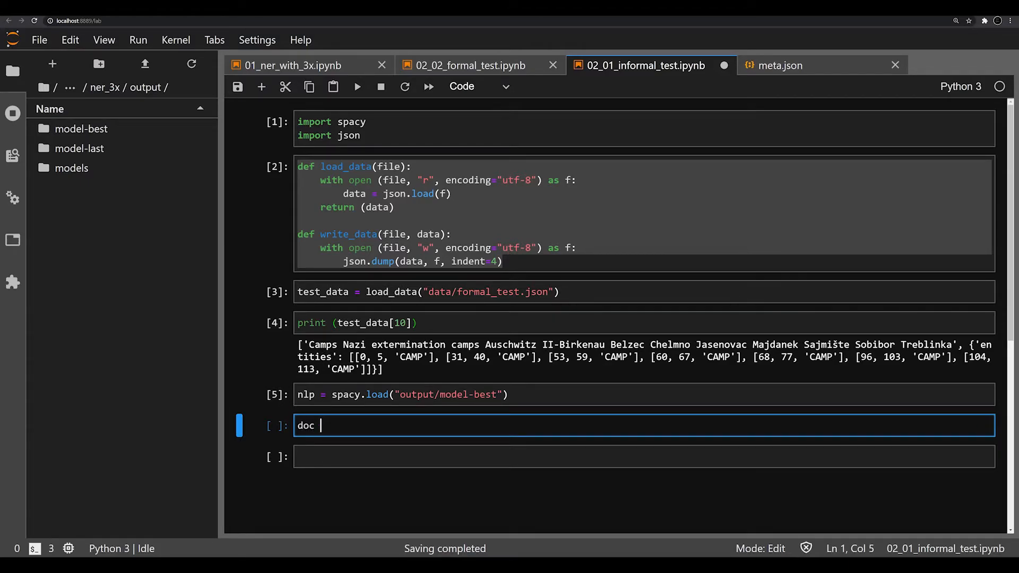
text(= nlp()
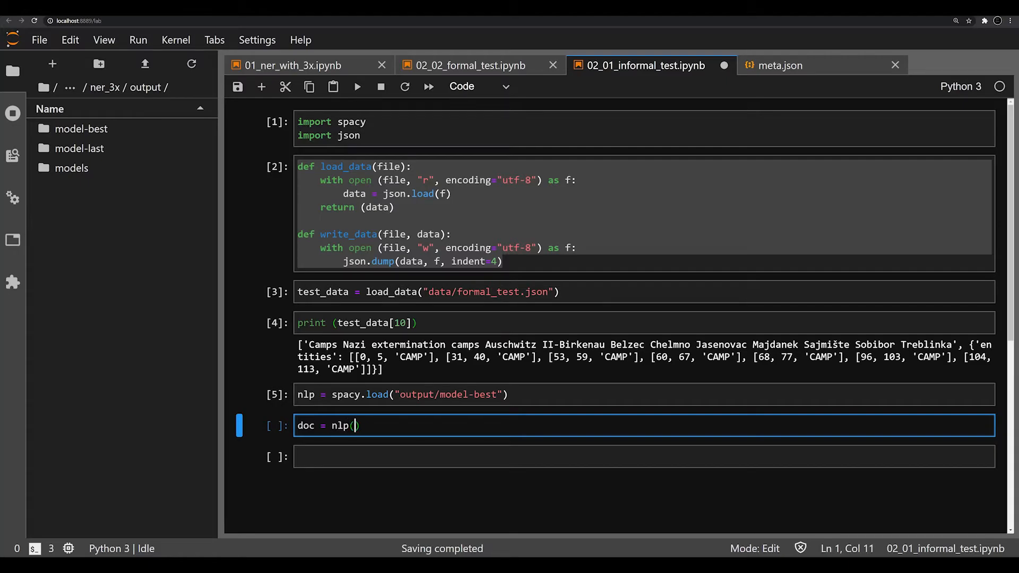
text(test)
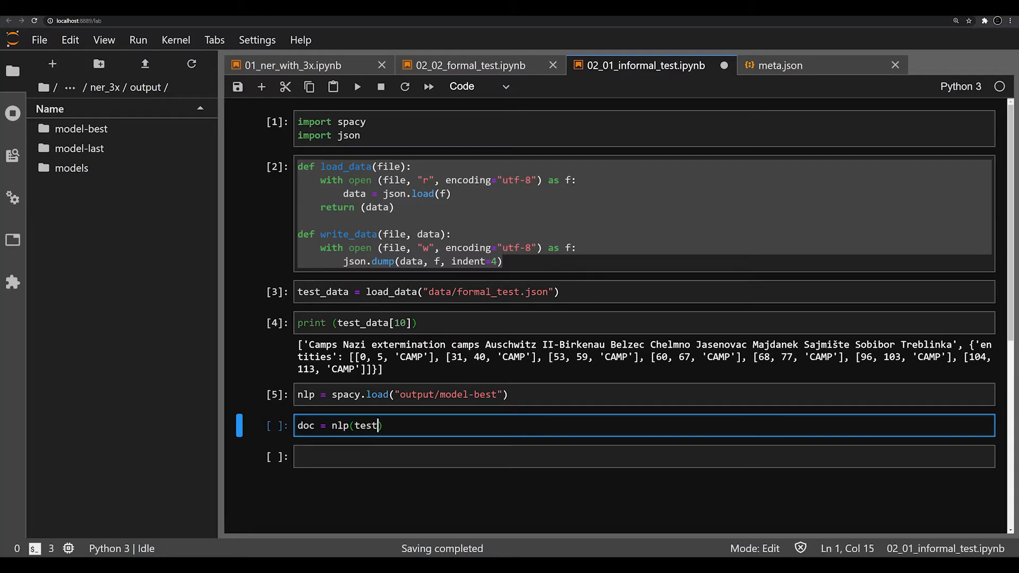
text(_)
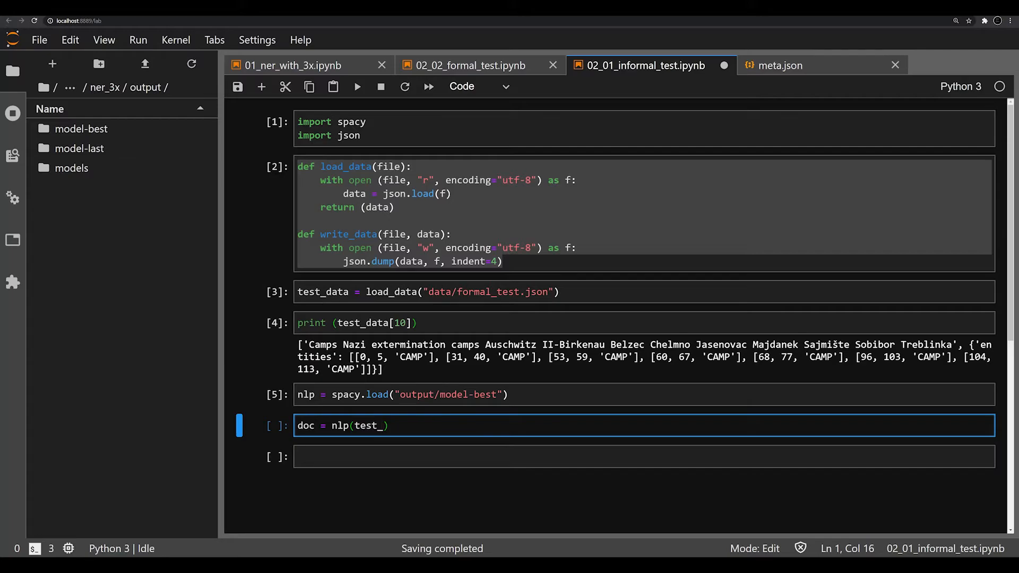
text(data[10])
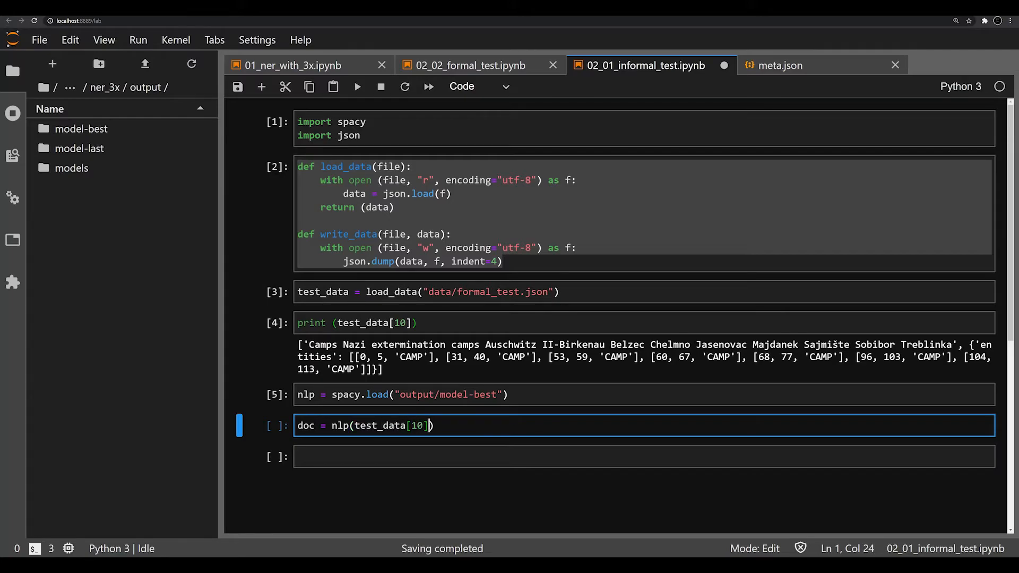
text([0])
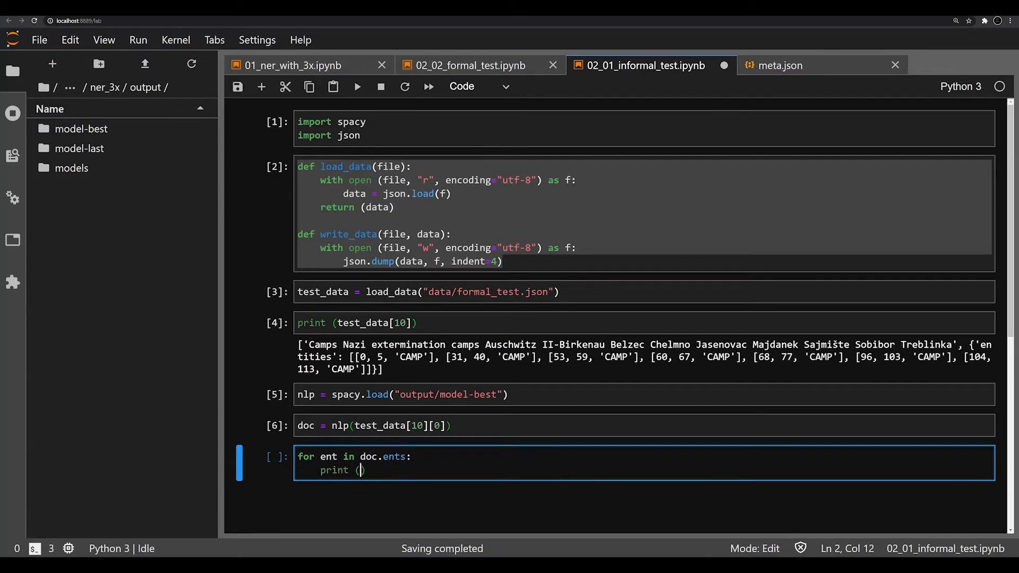
Step: Loop over doc.ents printing ent.text and ent.label_
text(ent)
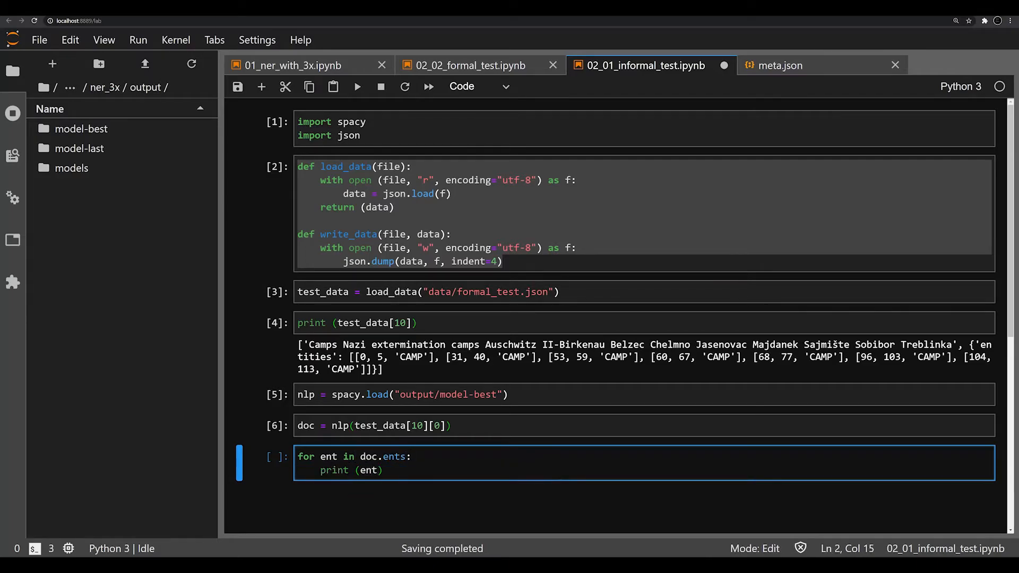
text(.text, ent.label_)
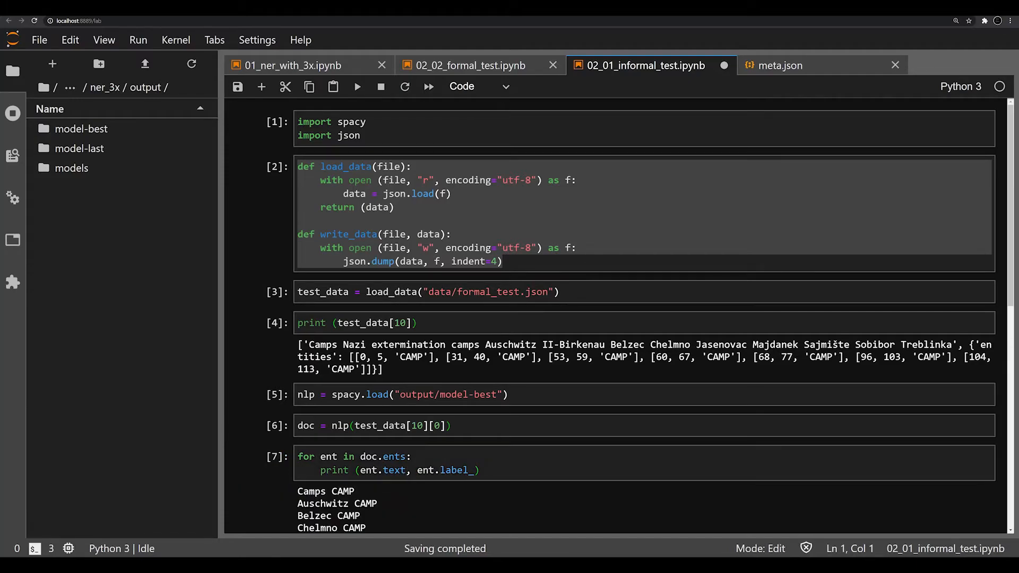
scroll(down, 3)
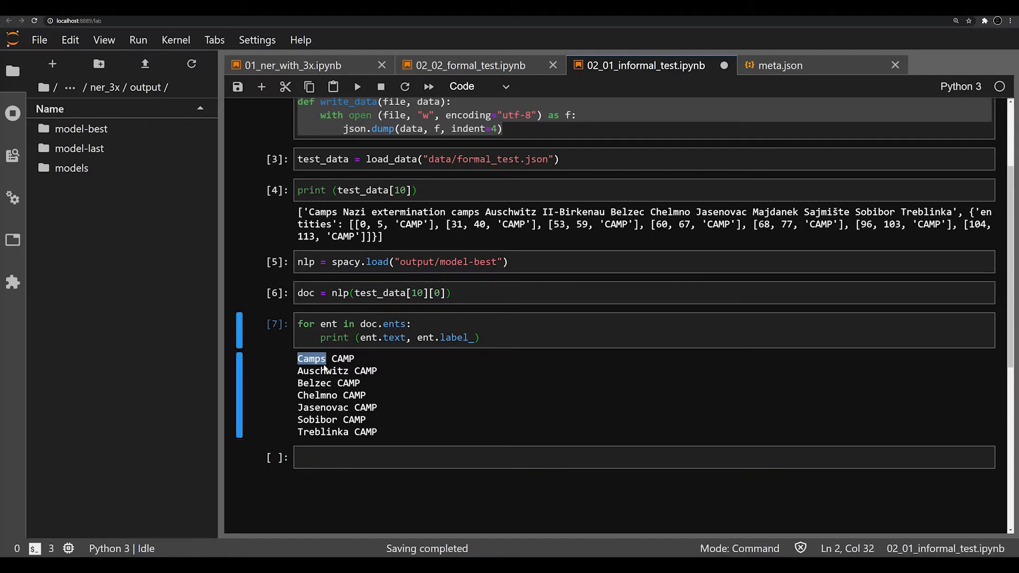
mouse_move(328, 383)
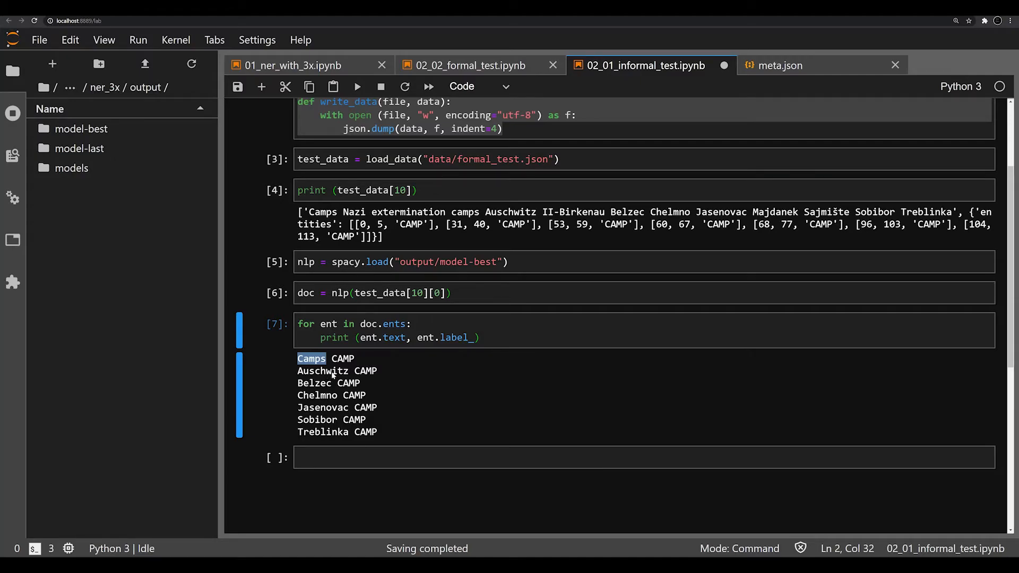
mouse_move(329, 371)
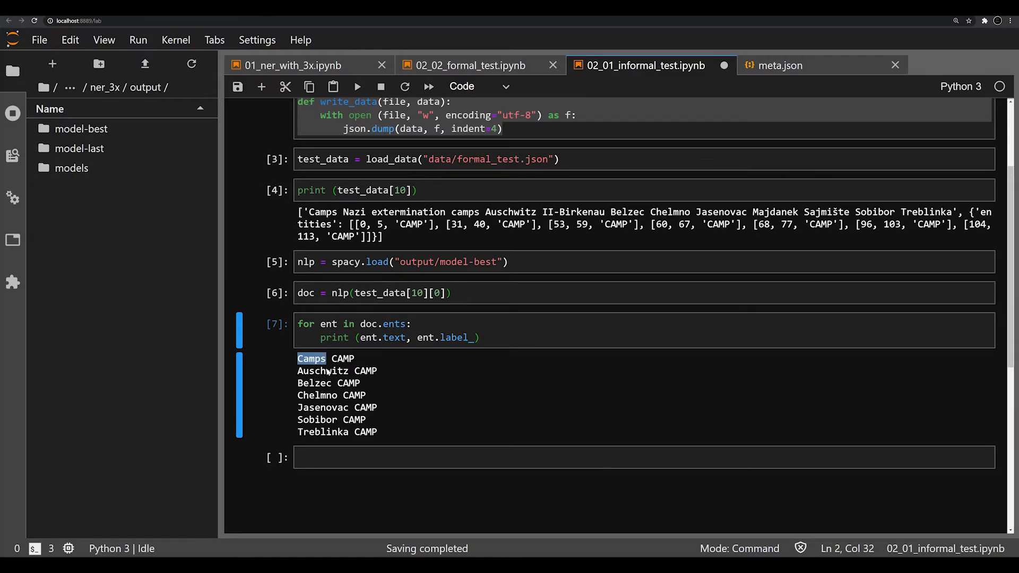
mouse_move(351, 394)
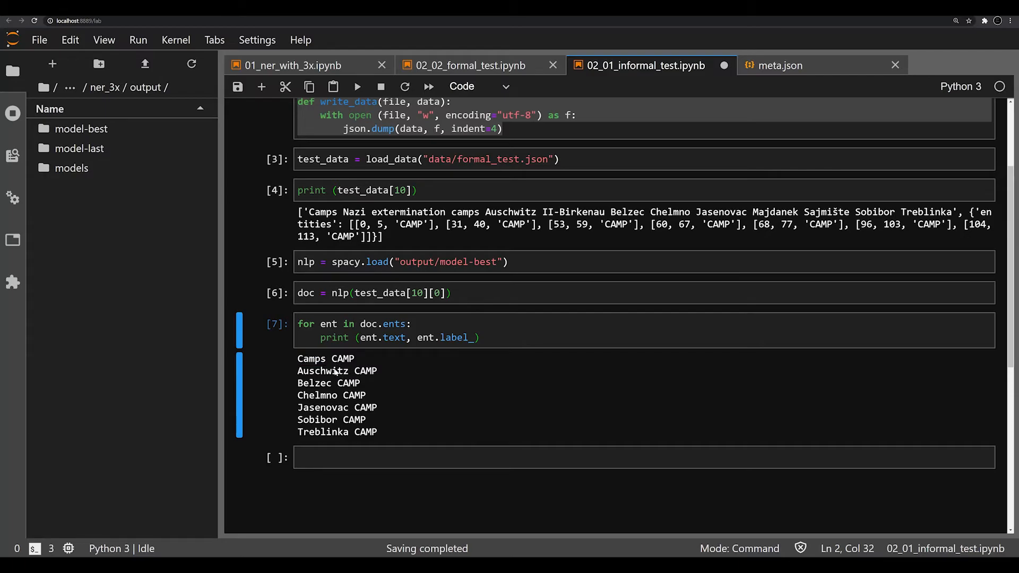
mouse_move(318, 385)
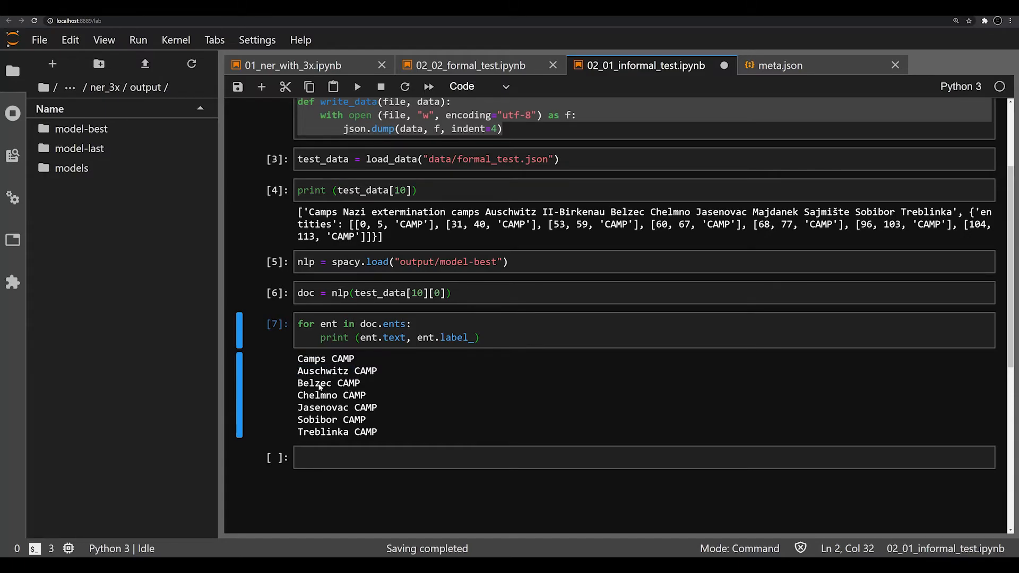
mouse_move(332, 411)
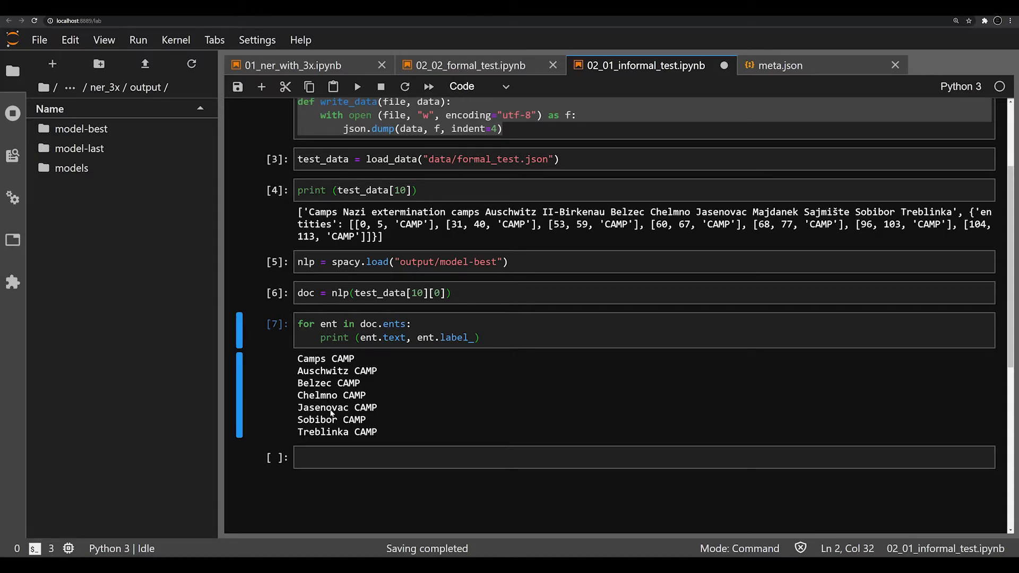
mouse_move(337, 422)
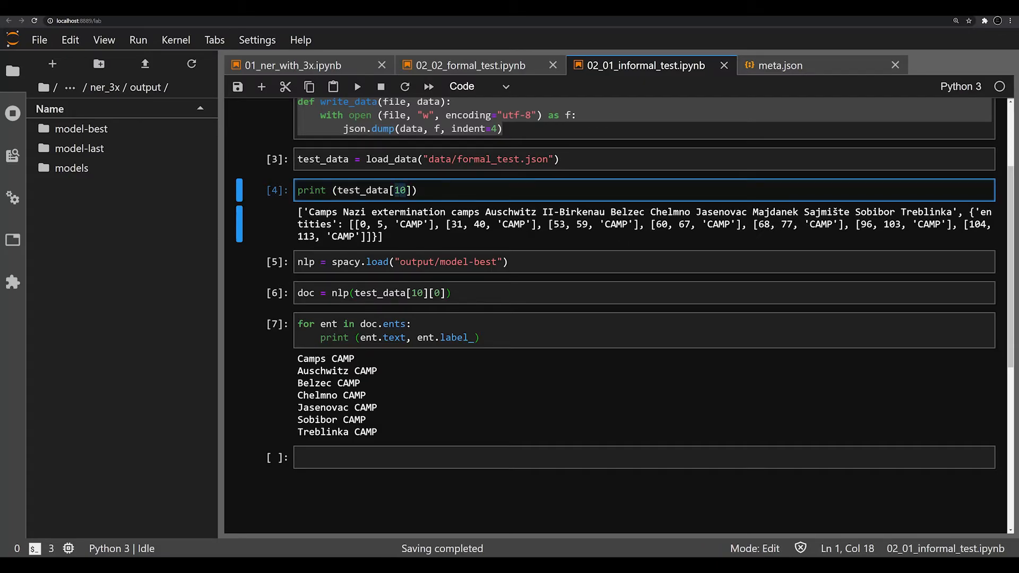
Step: Change the sample index from 10 to 30 and re-run the prediction cells
text(3)
click(645, 293)
text(3)
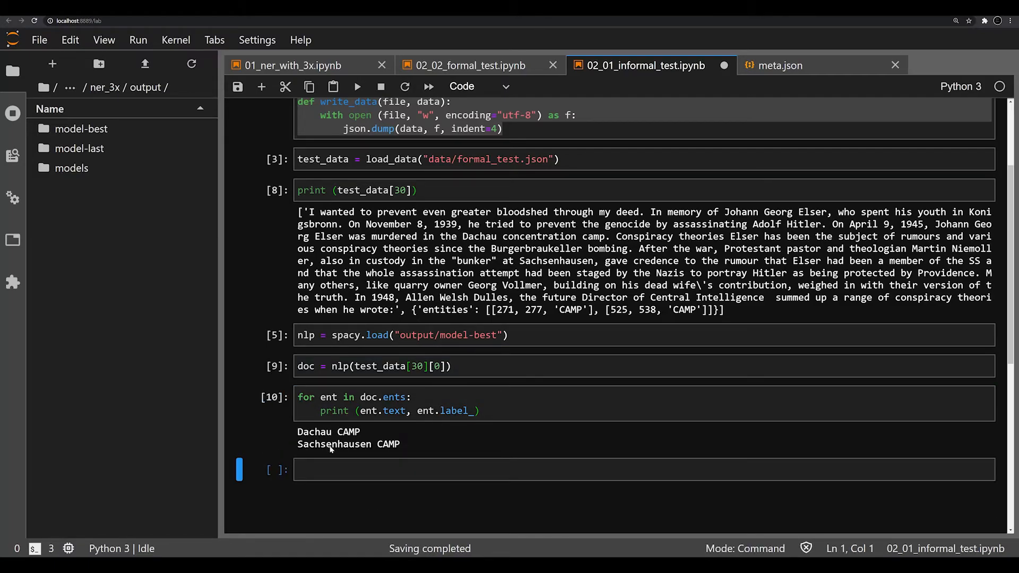
mouse_move(341, 458)
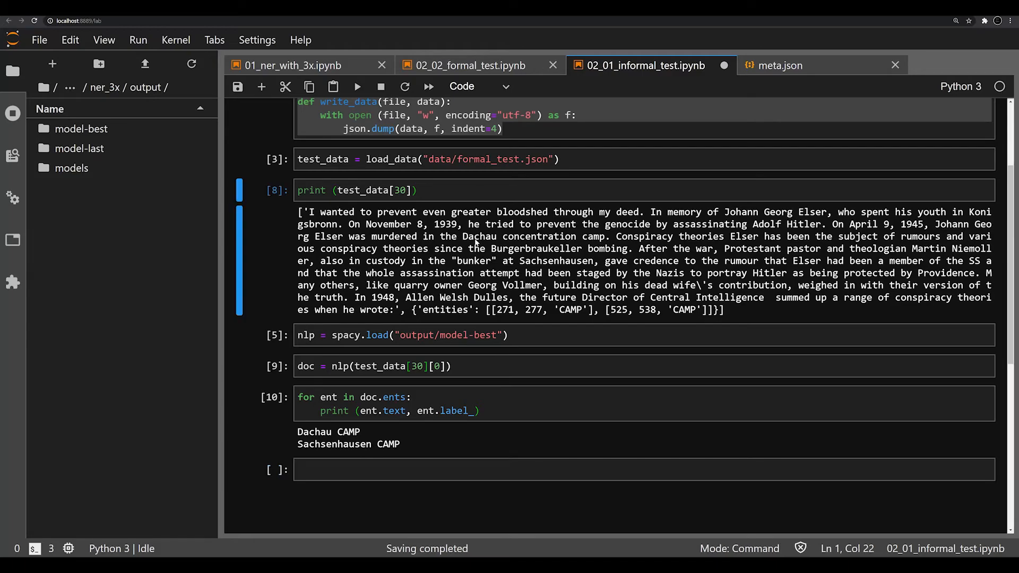
double_click(480, 236)
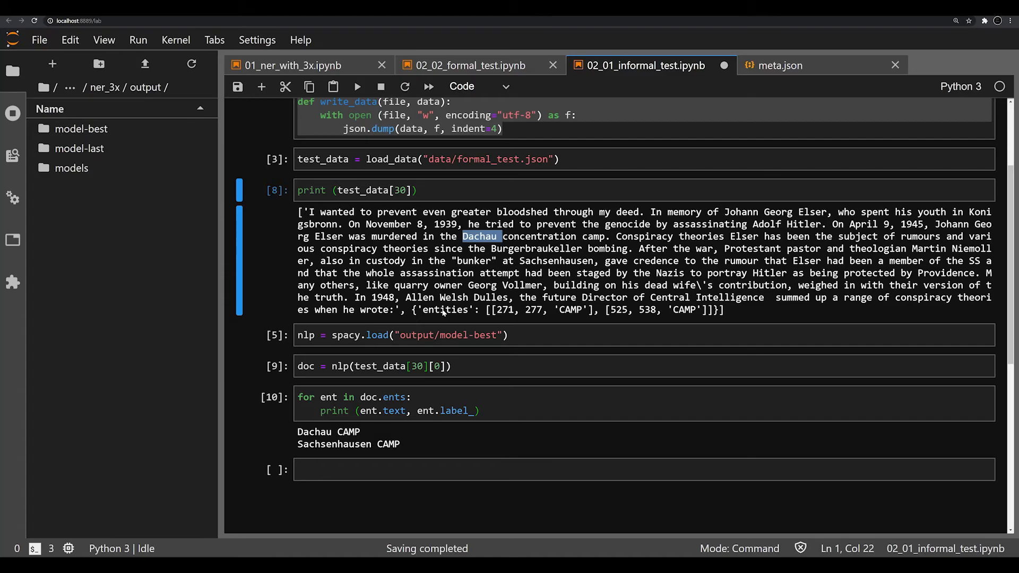
mouse_move(428, 206)
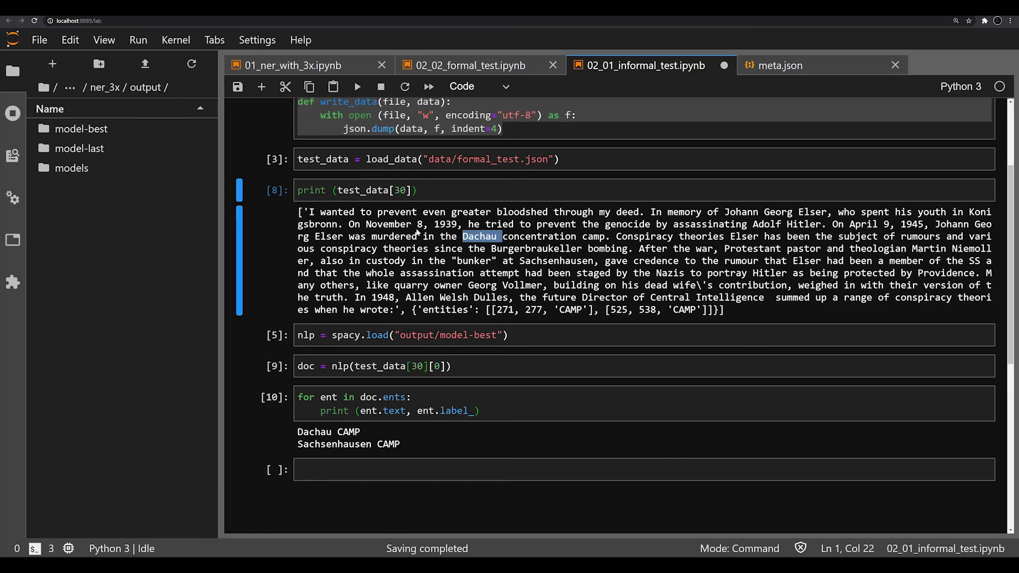
mouse_move(424, 224)
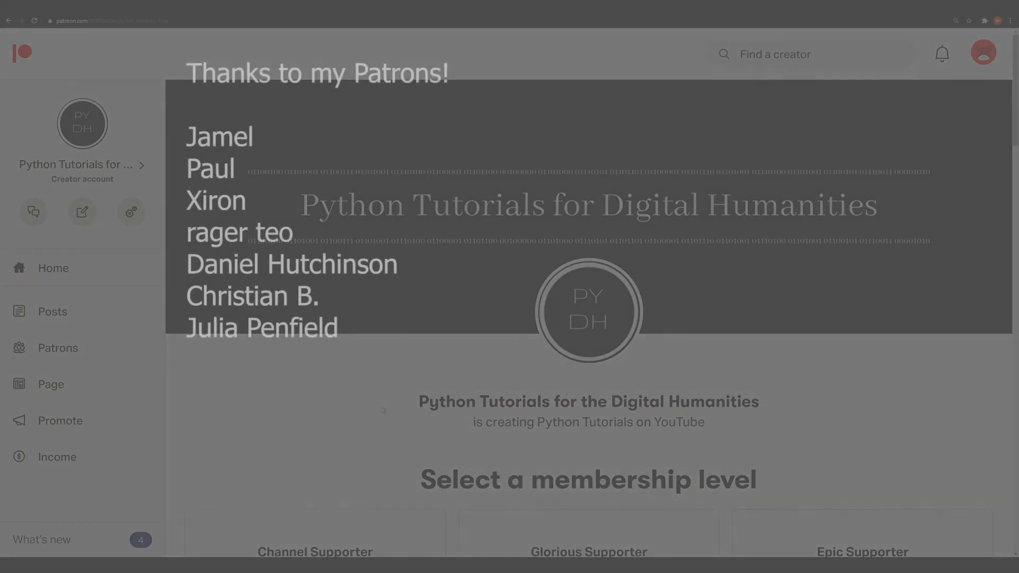
scroll(down, 3)
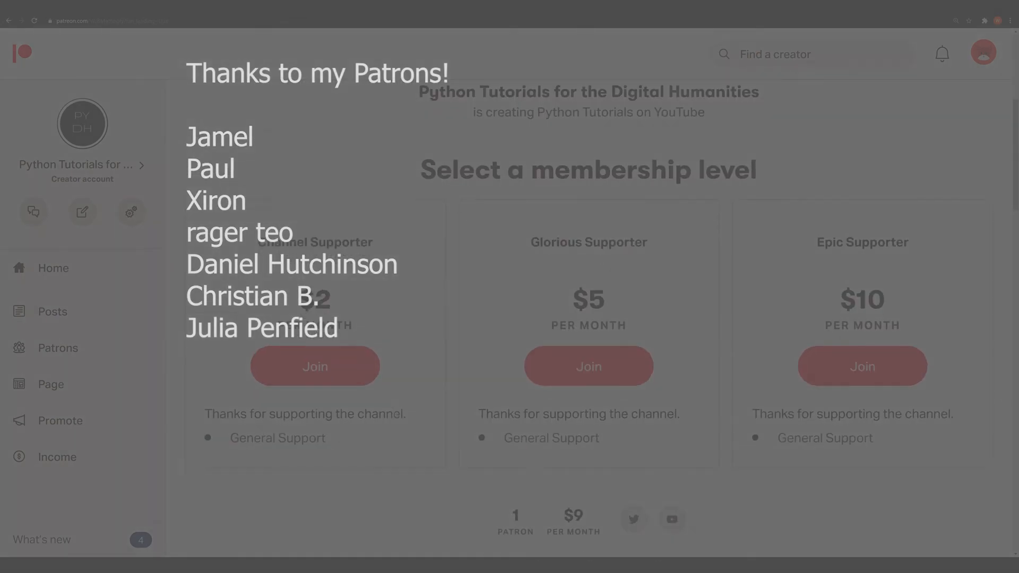
scroll(down, 3)
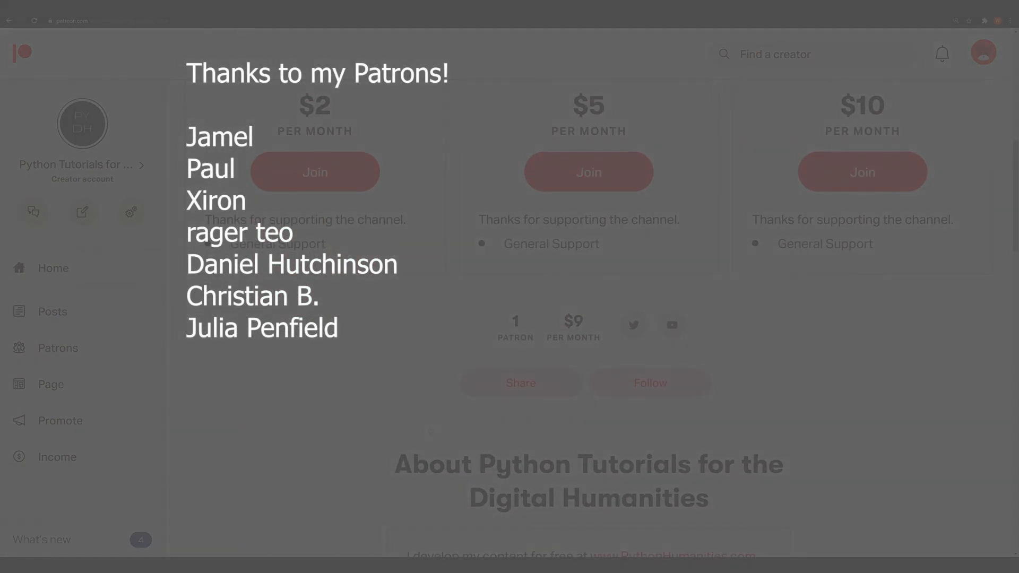